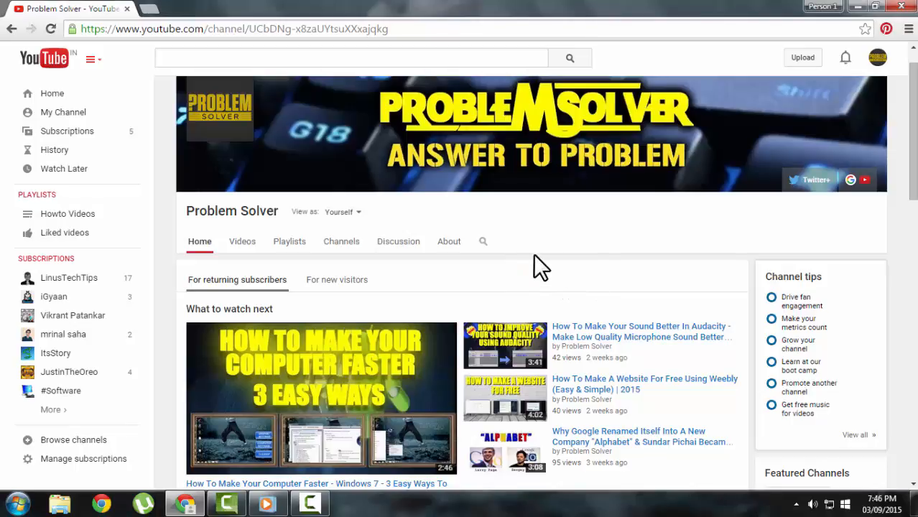
pyautogui.moveTo(582, 276)
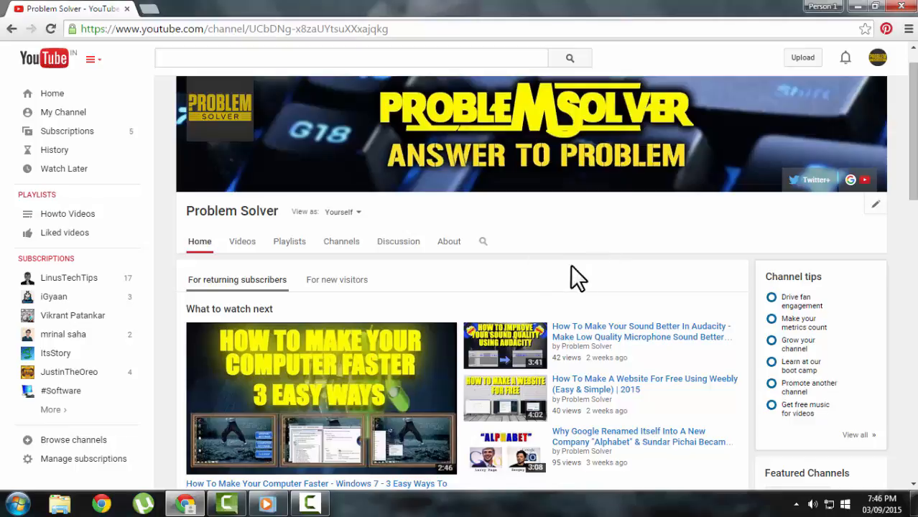
pyautogui.moveTo(568, 230)
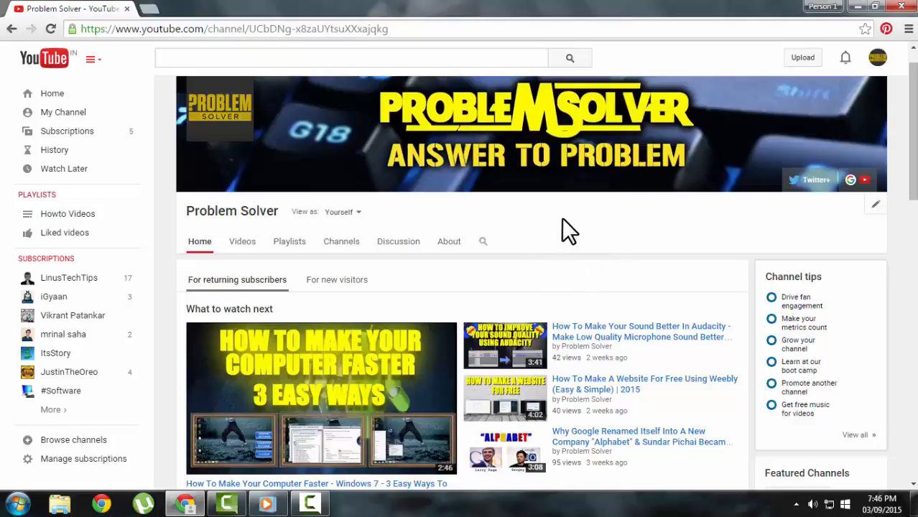
pyautogui.moveTo(553, 280)
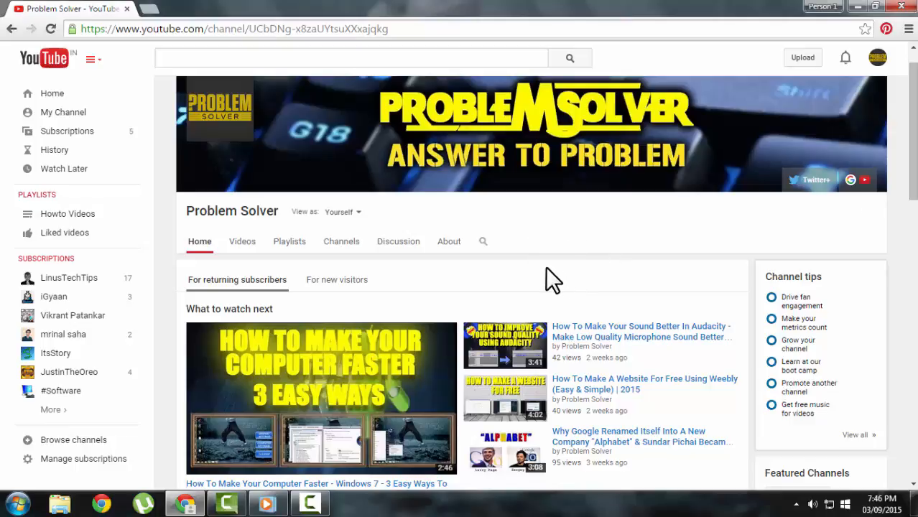
pyautogui.moveTo(878, 58)
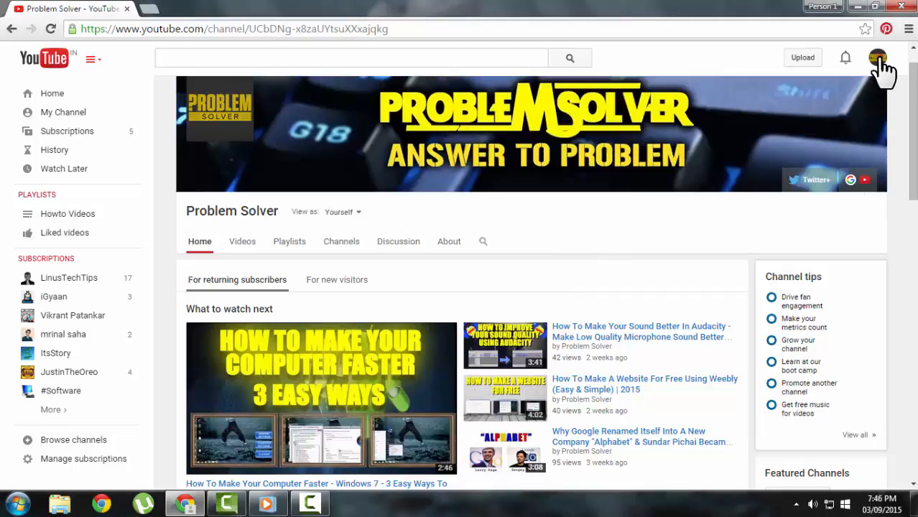
# - Reach the Live Streaming dashboard from the account menu and expand the encoding software setup tip
pyautogui.click(877, 57)
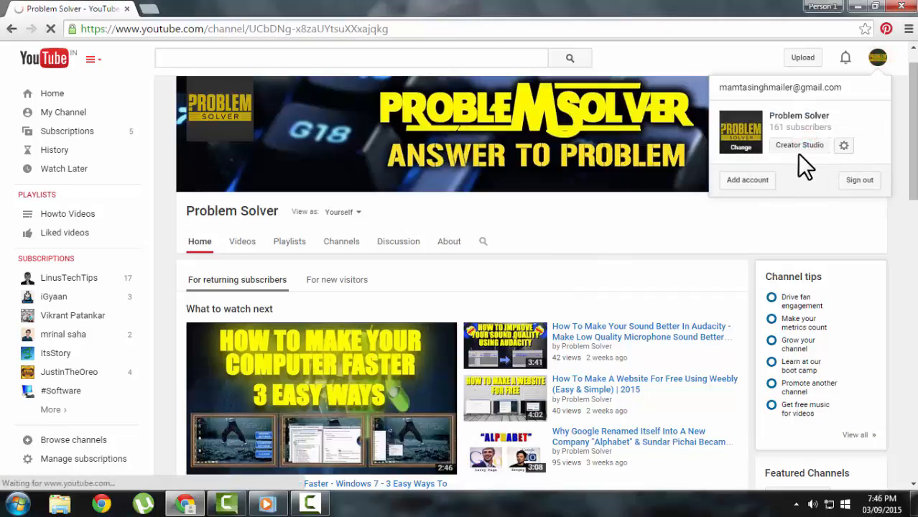
pyautogui.click(798, 144)
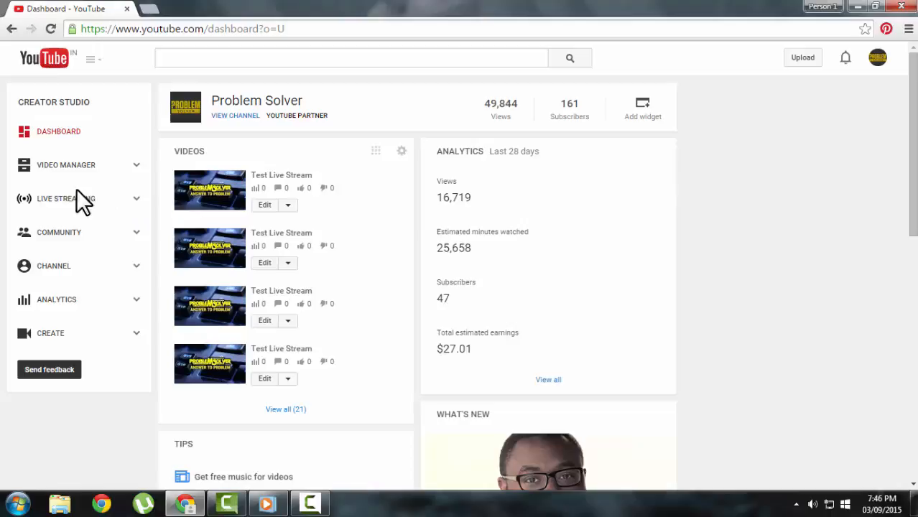
pyautogui.click(66, 198)
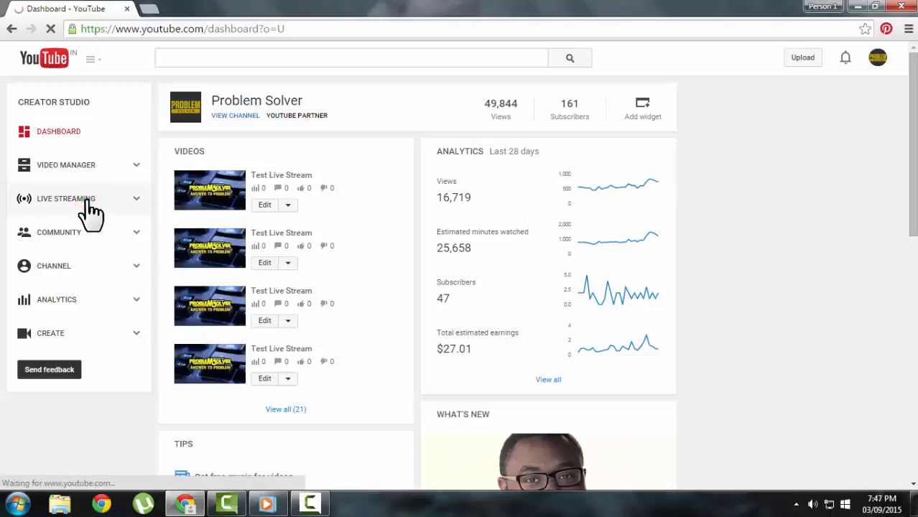
pyautogui.click(66, 198)
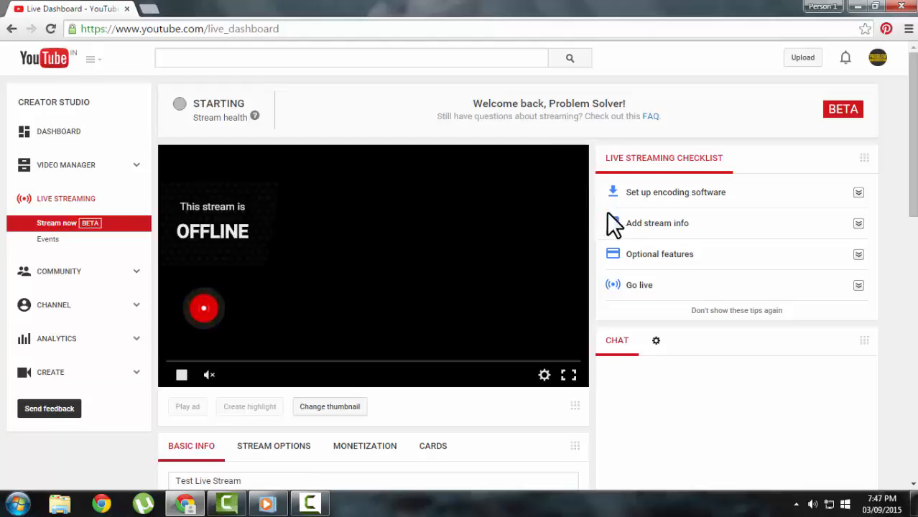
pyautogui.click(675, 192)
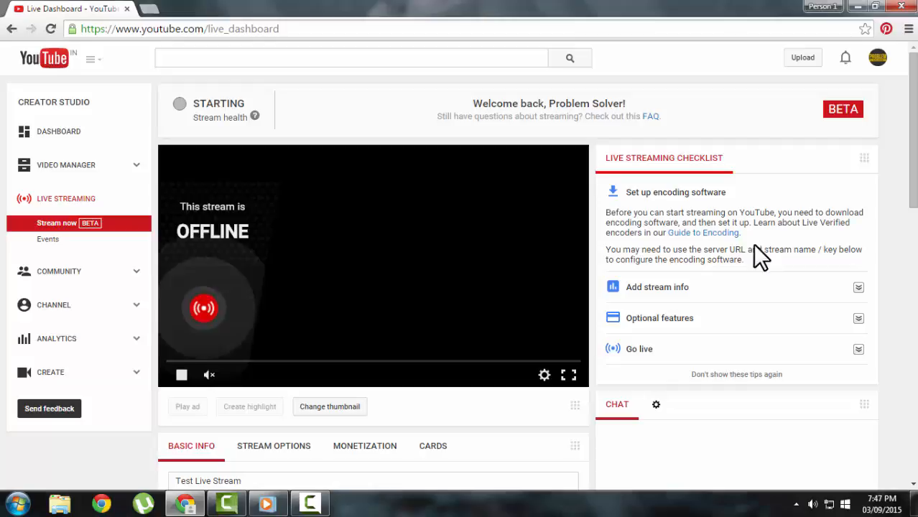
pyautogui.moveTo(778, 229)
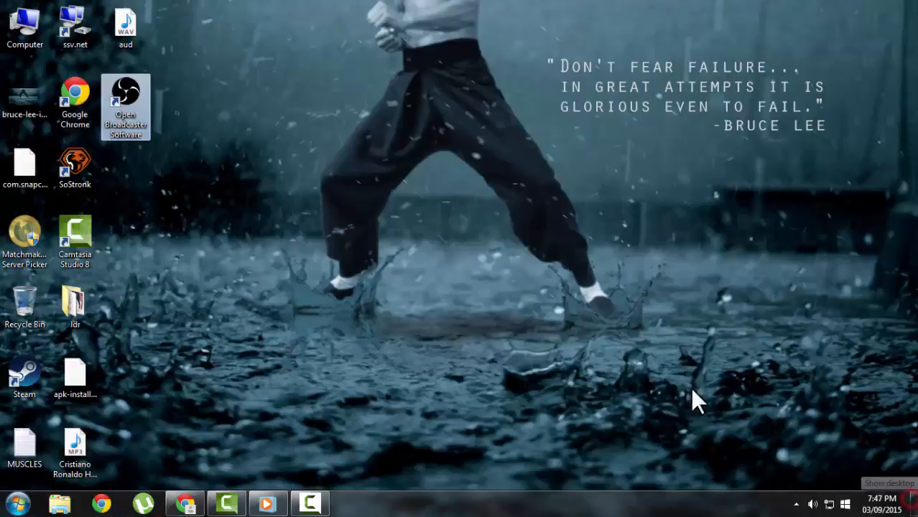
# - Launch OBS, dismiss the colour scheme notice, and go to the Broadcast Settings page
pyautogui.doubleClick(125, 107)
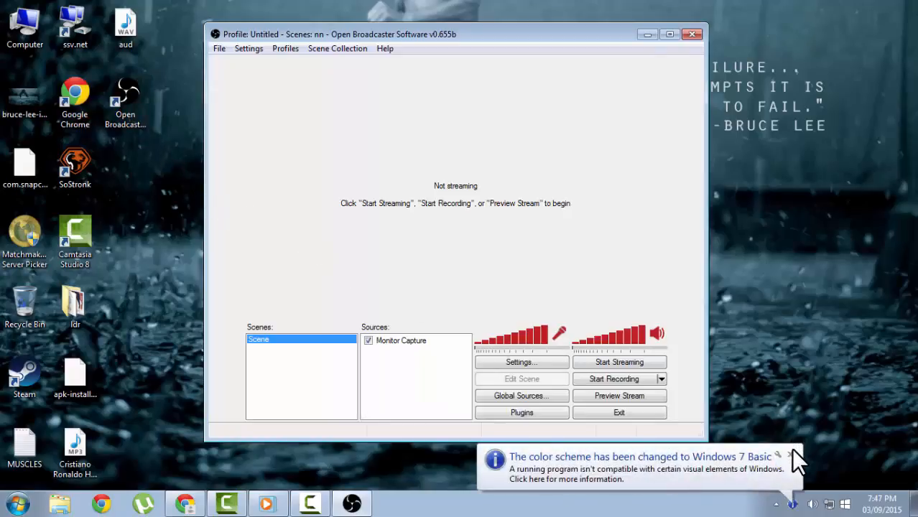
pyautogui.click(793, 454)
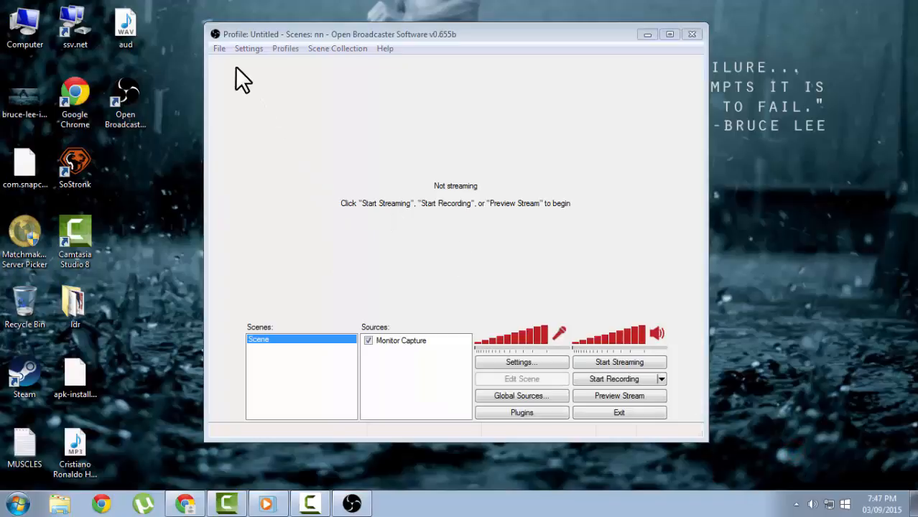
pyautogui.click(521, 362)
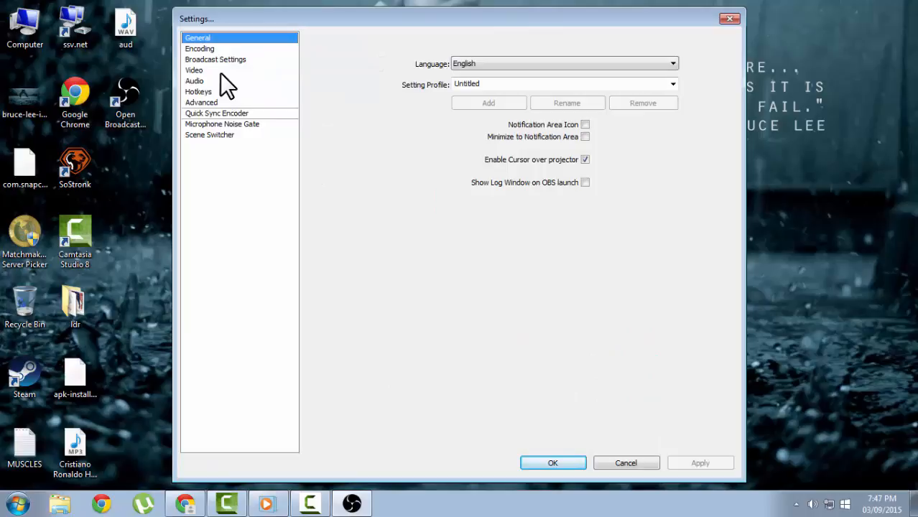
pyautogui.click(215, 59)
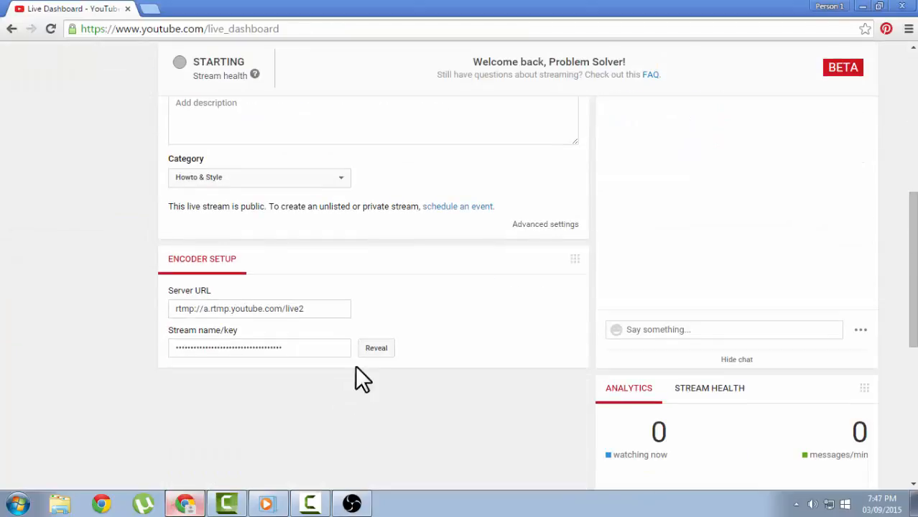
pyautogui.rightClick(258, 347)
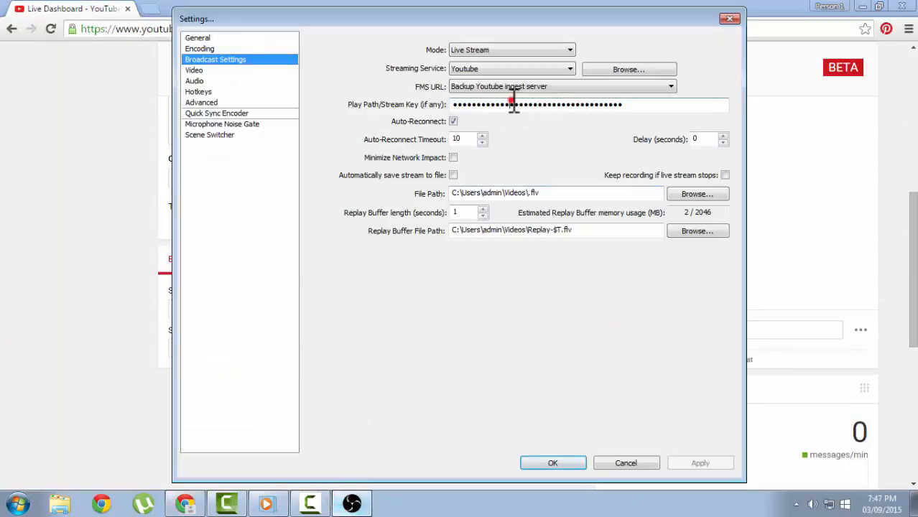
# - Paste the stream key, choose YouTube with the backup ingest server, and apply the settings
pyautogui.rightClick(538, 103)
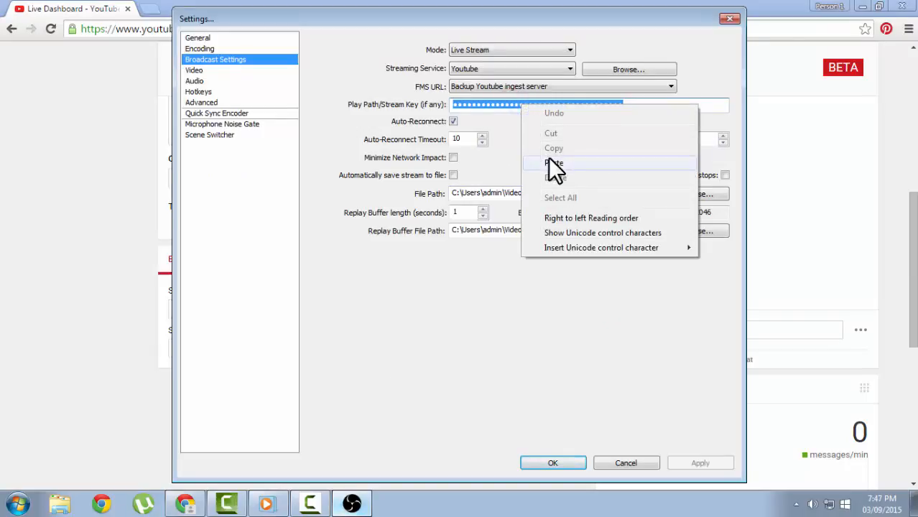
pyautogui.click(555, 162)
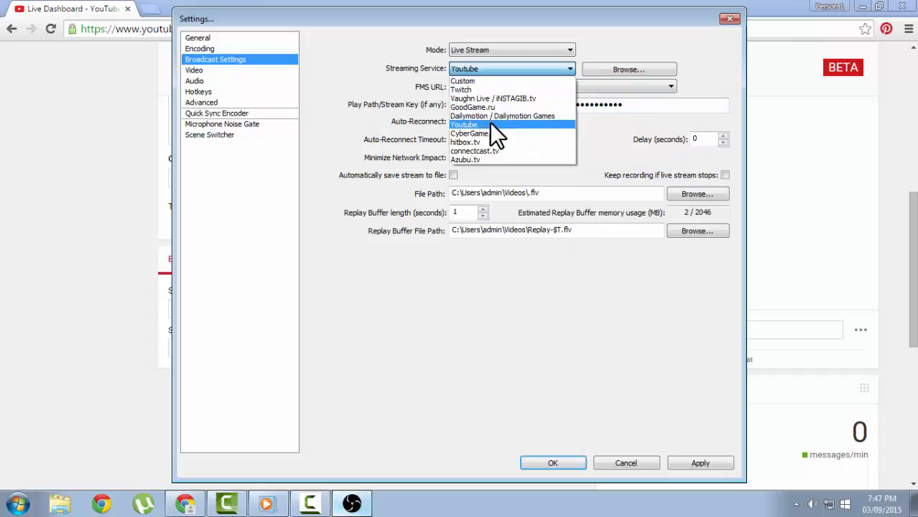
pyautogui.click(463, 123)
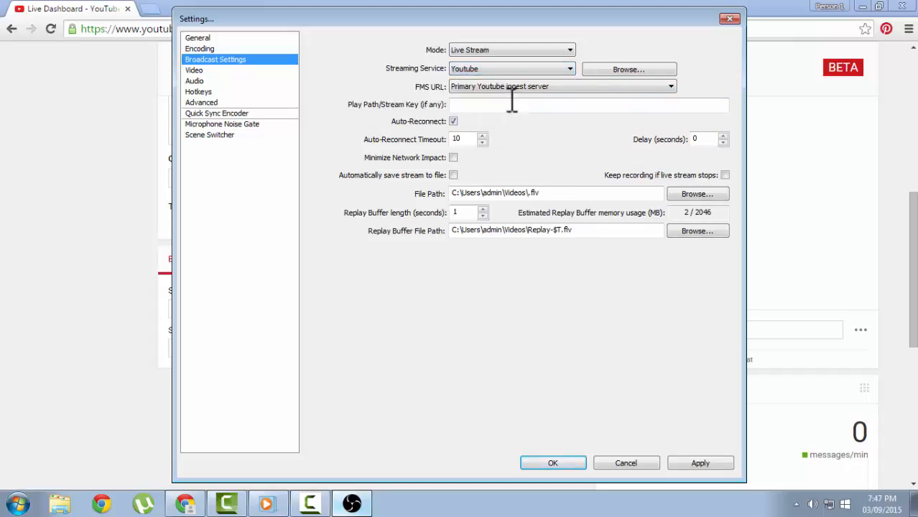
pyautogui.click(560, 86)
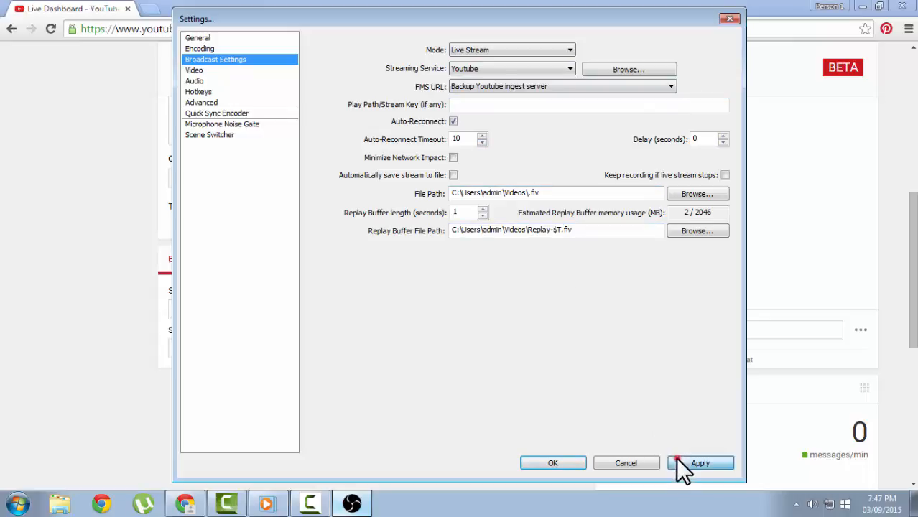
pyautogui.click(193, 68)
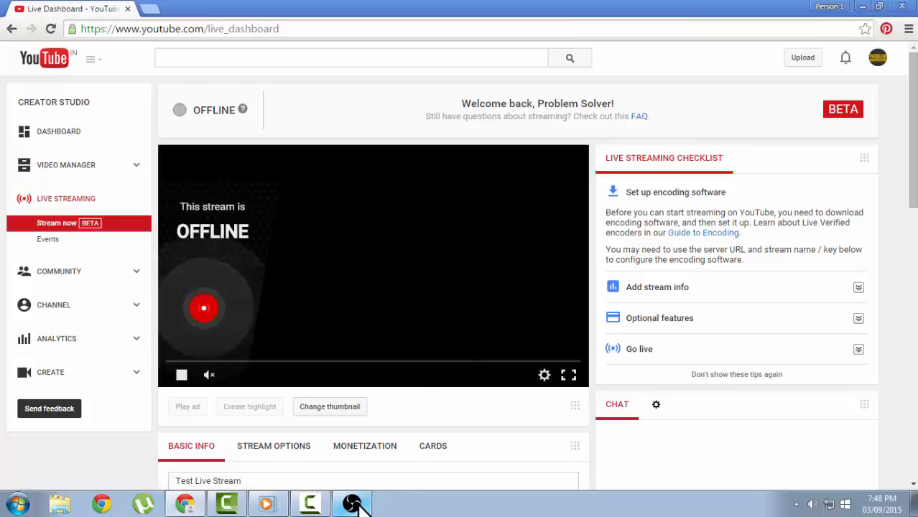
pyautogui.click(352, 503)
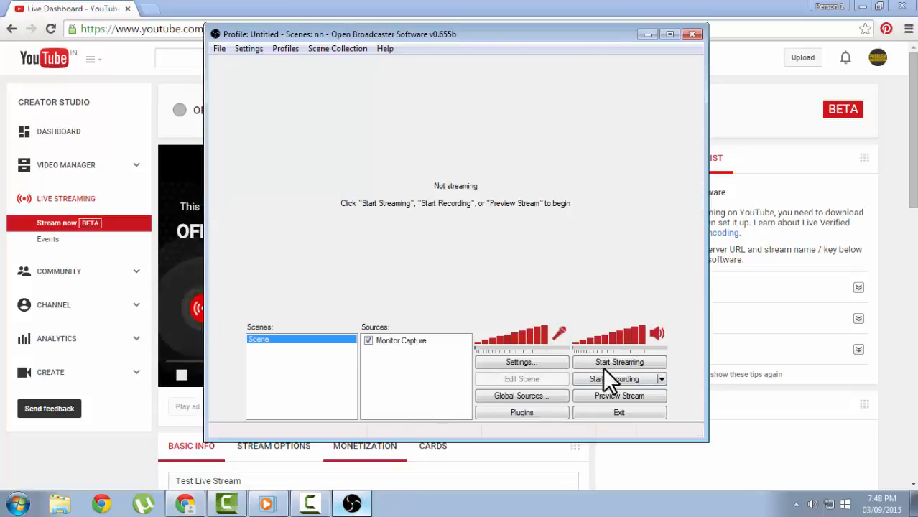
pyautogui.click(619, 362)
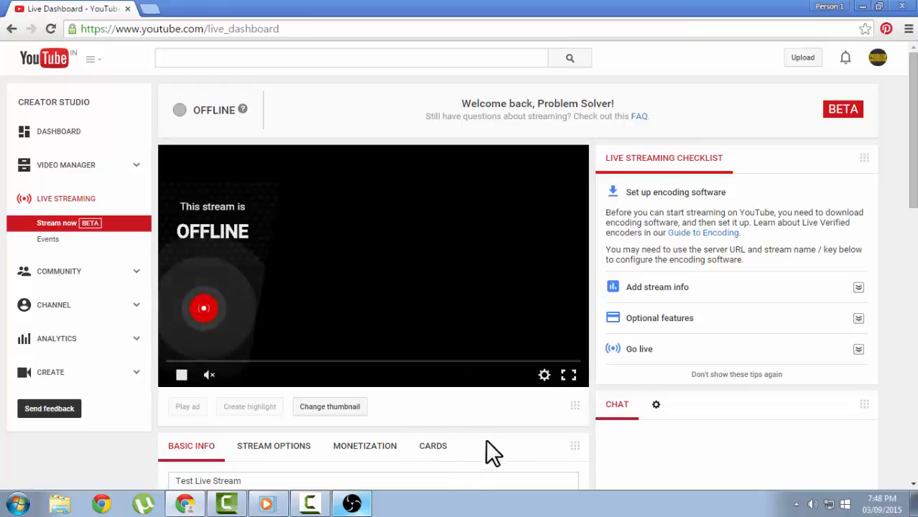
pyautogui.moveTo(491, 419)
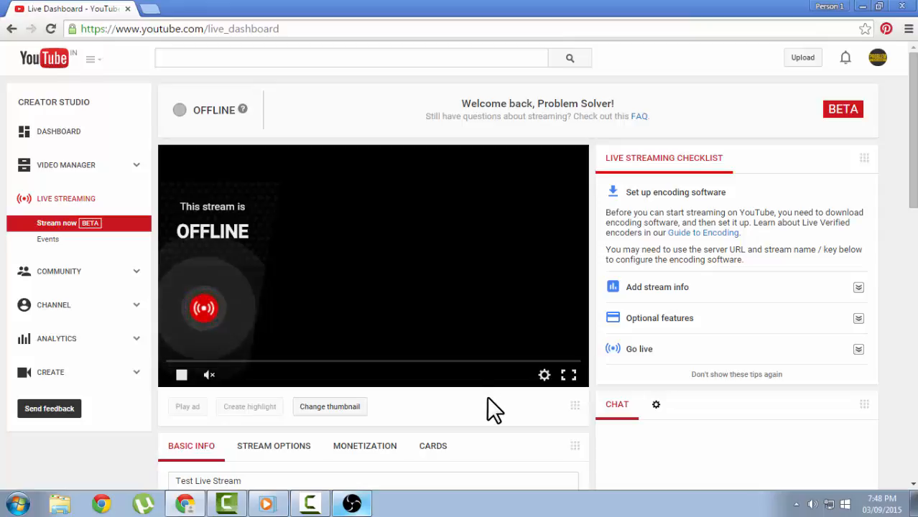
pyautogui.moveTo(471, 415)
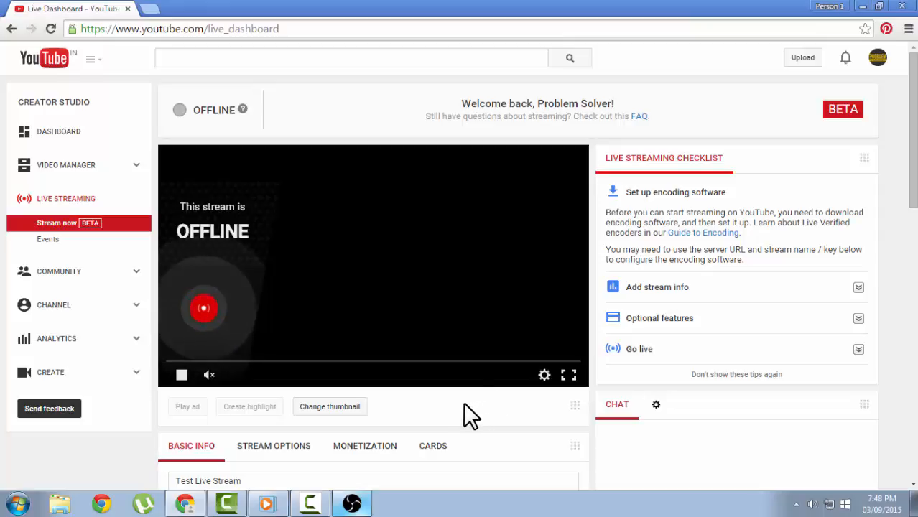